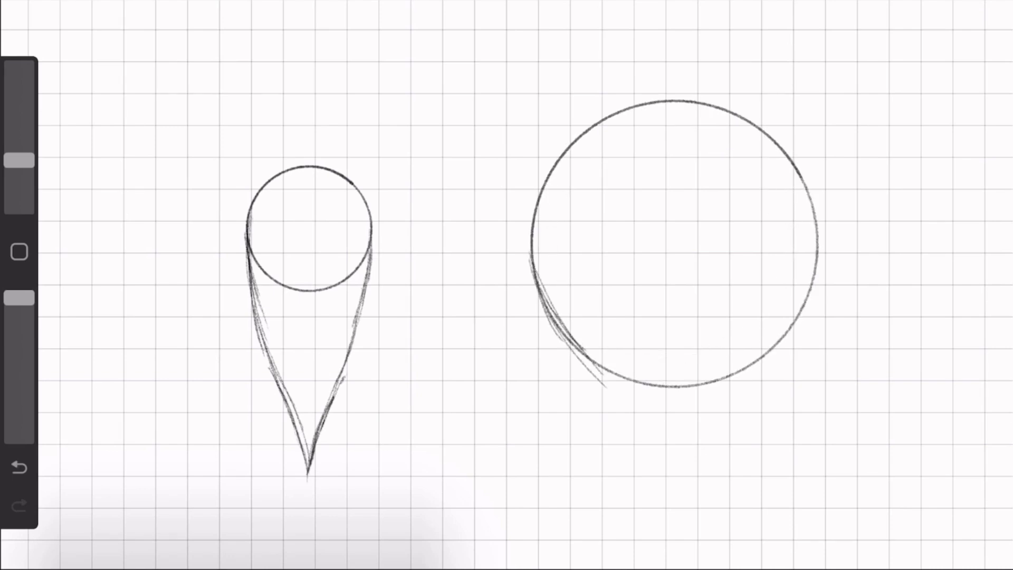
Ink the right ornament's teardrop body and small cap over the pencil sketch
left_click_drag(672, 116, 685, 491)
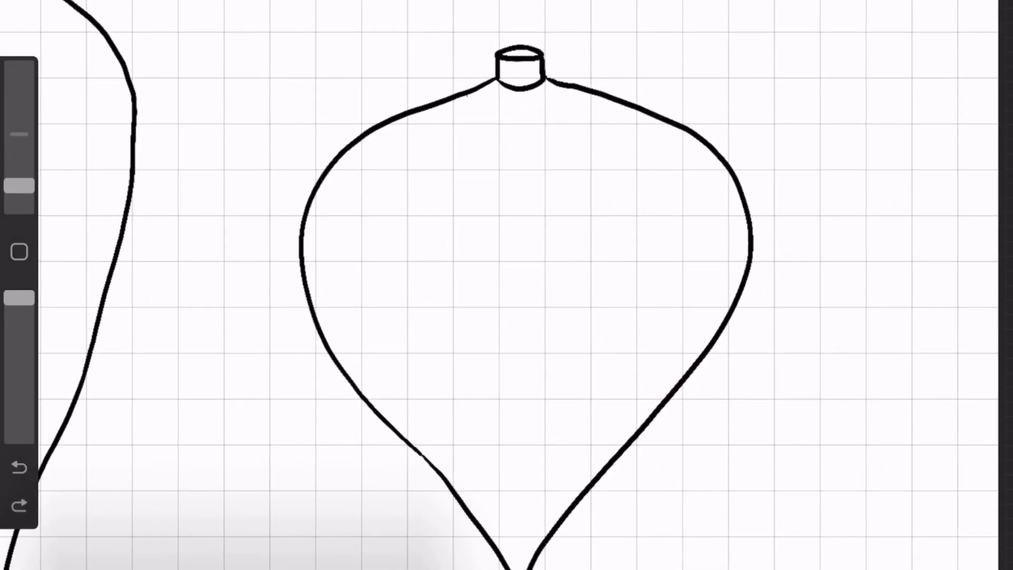
Draw the curved band lines dividing the right ornament, including the line above the row of balls
left_click_drag(420, 119, 620, 136)
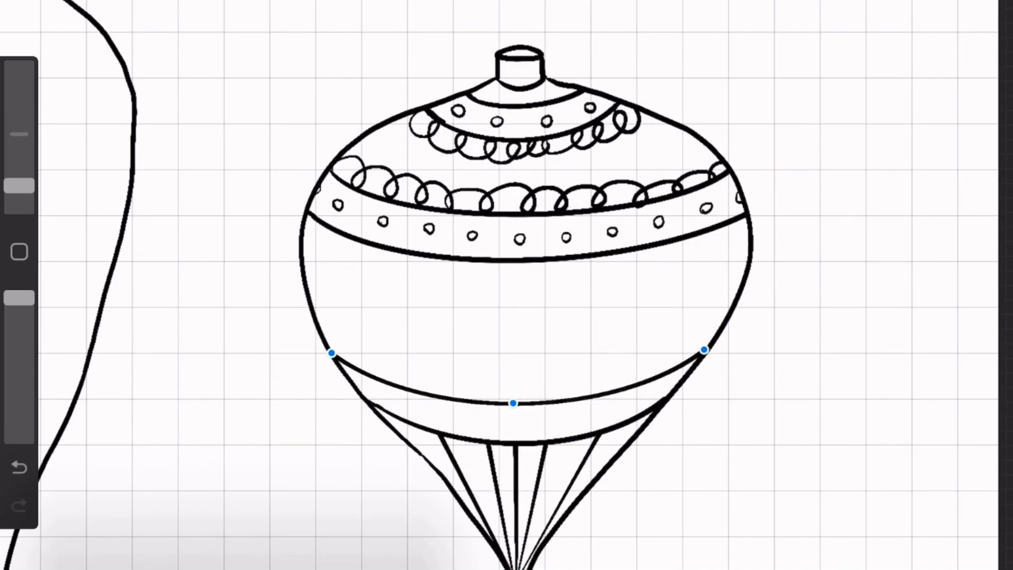
left_click_drag(335, 349, 704, 349)
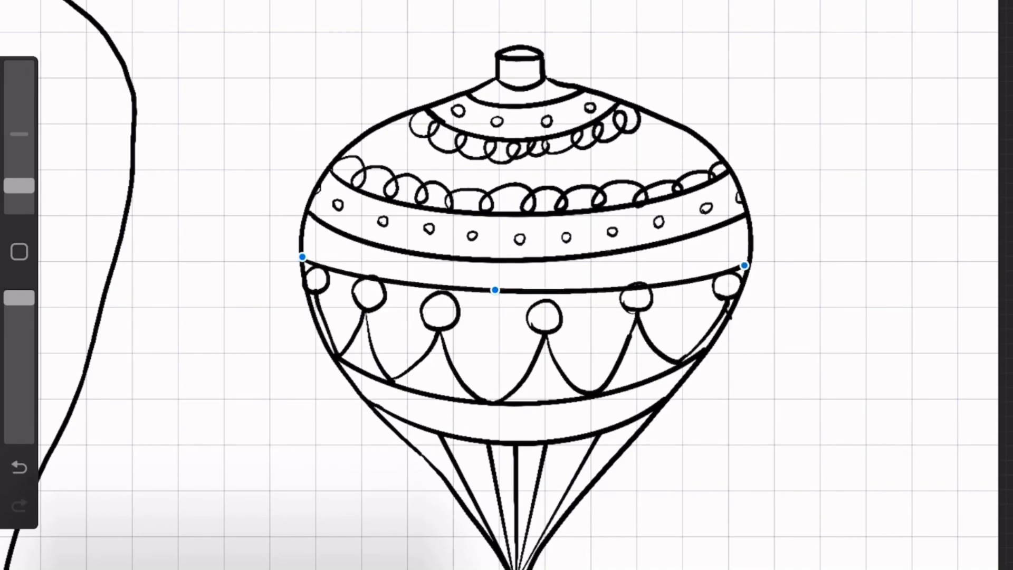
left_click_drag(304, 271, 743, 272)
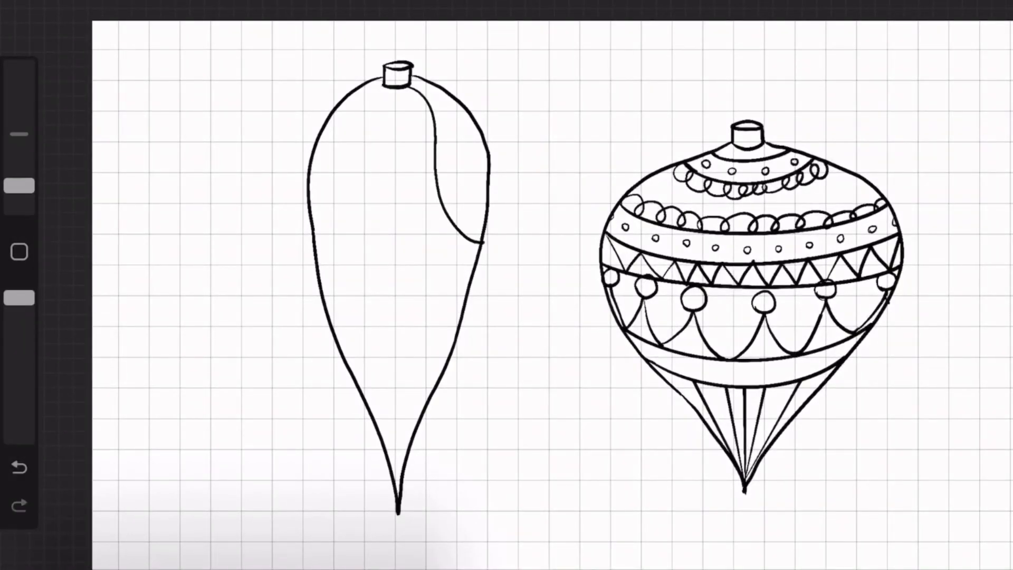
Draw two curving swirl stripes from the cap down the left ornament
left_click_drag(413, 85, 465, 278)
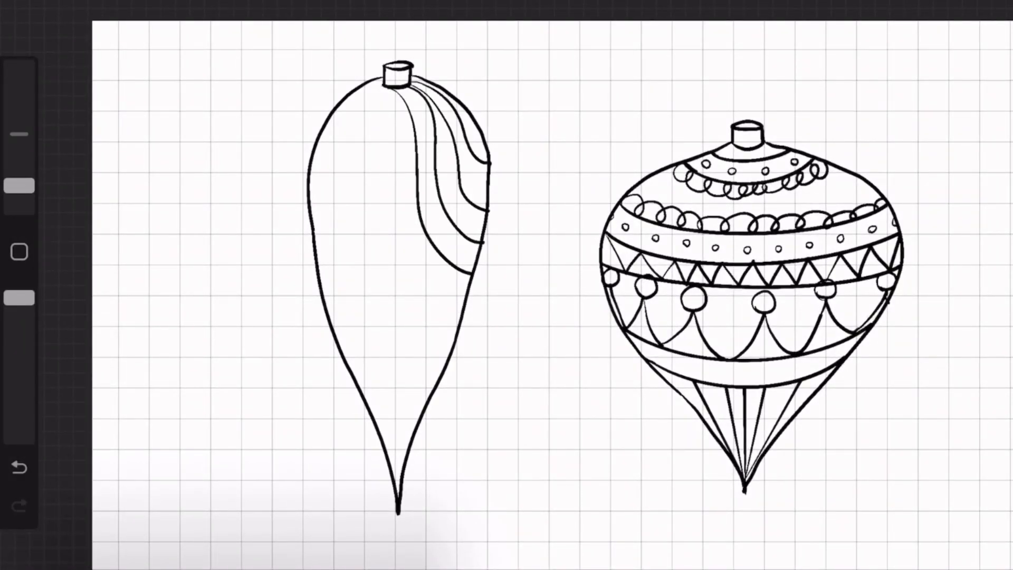
left_click_drag(398, 97, 429, 355)
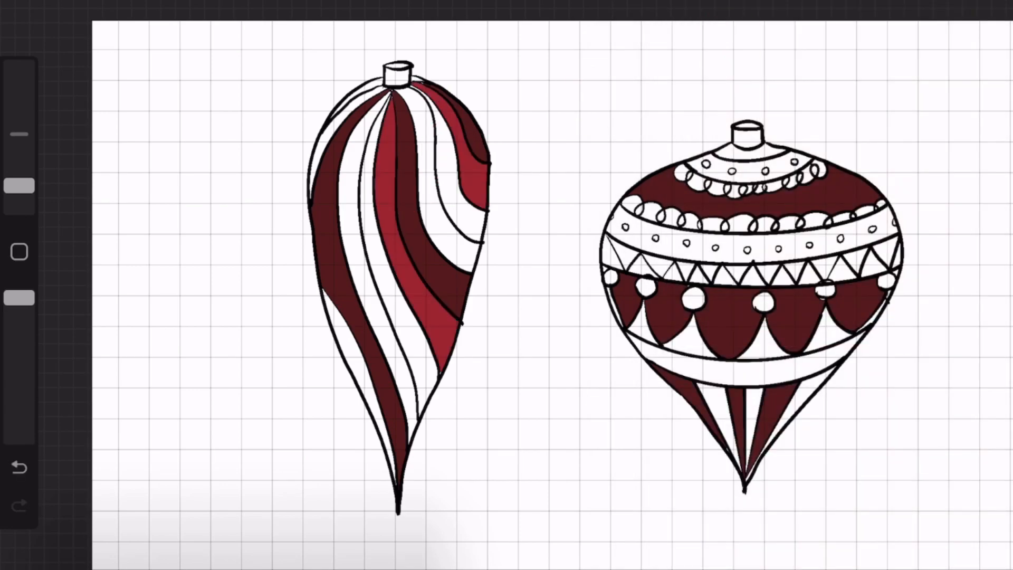
Fill the patterned ornament's balls and top band with bright red using ColorDrop
left_click(772, 287)
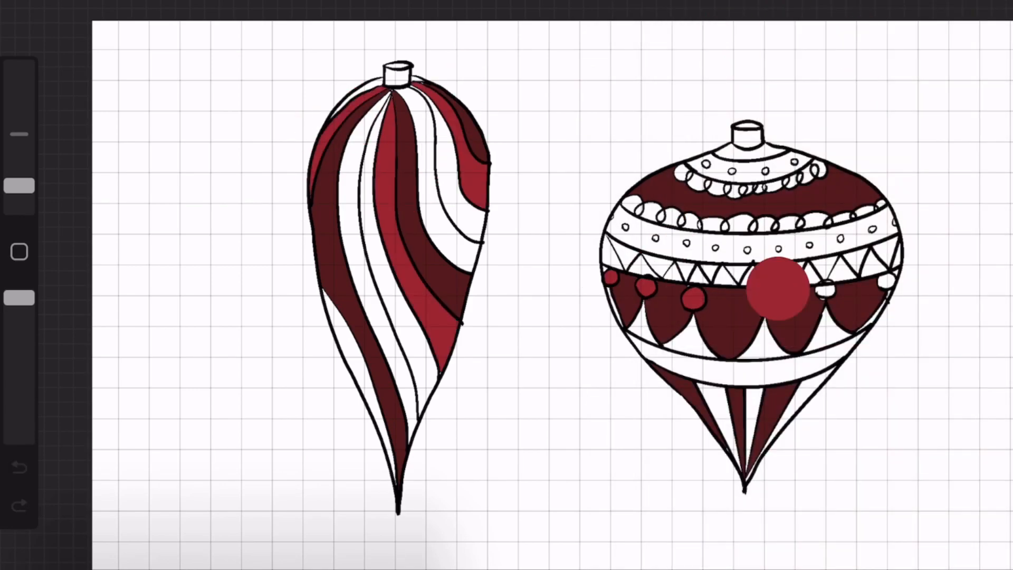
left_click_drag(772, 284, 704, 365)
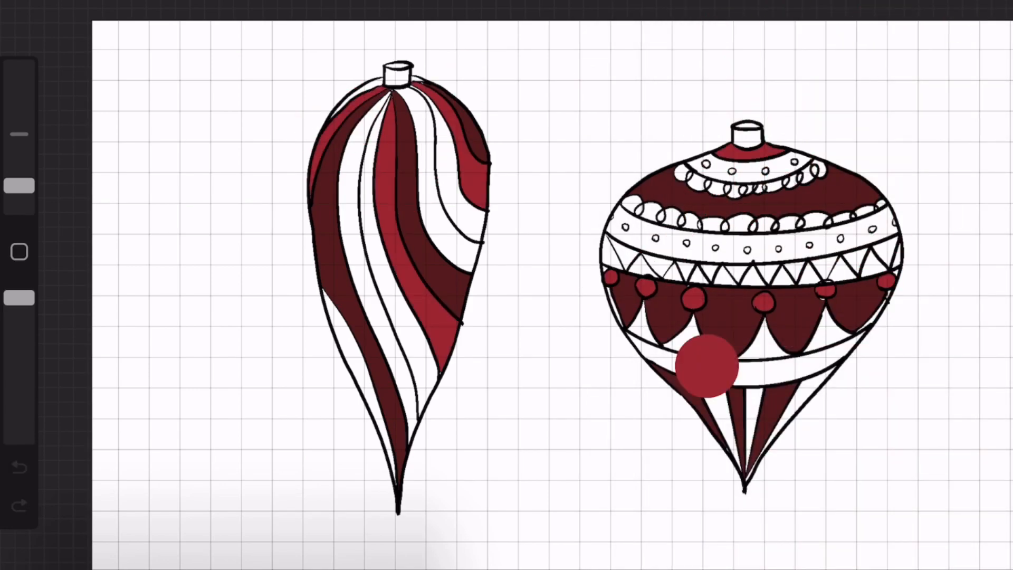